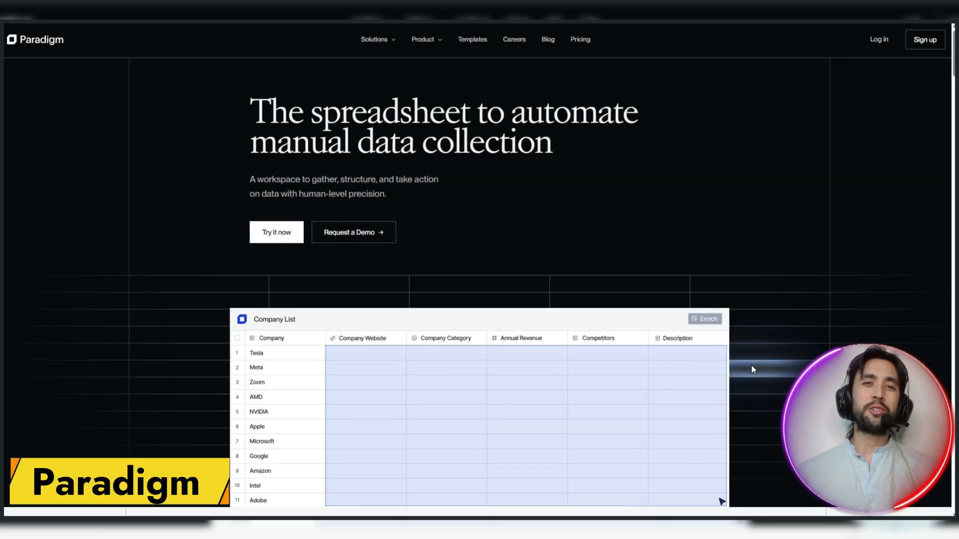
# Leave YTRanker.net via the Chrome menu and load youtube.com in a new tab
pyautogui.click(703, 318)
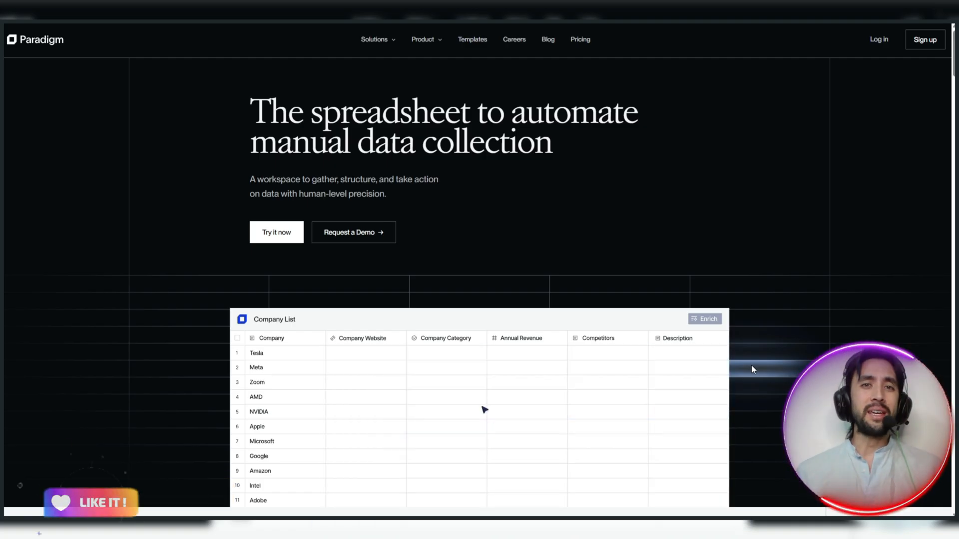
pyautogui.click(704, 319)
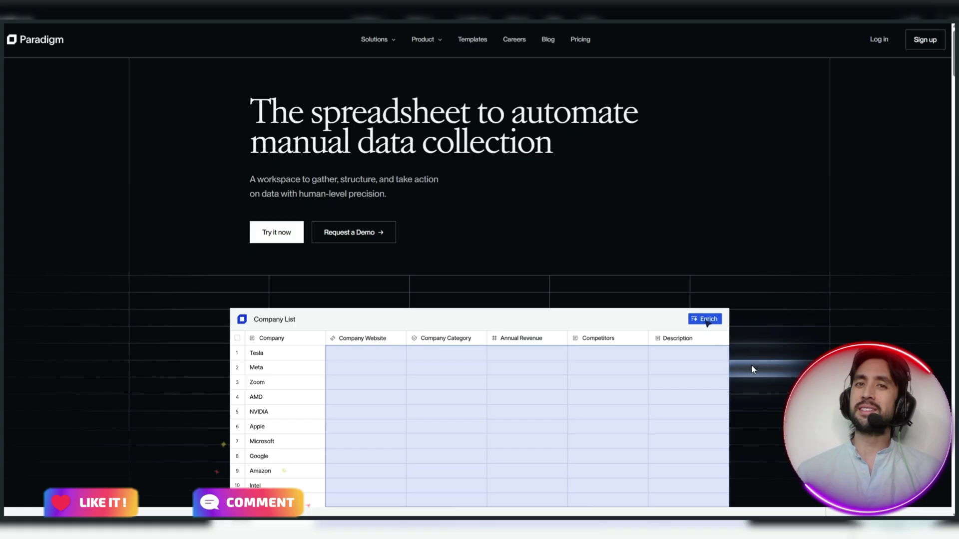
pyautogui.click(703, 318)
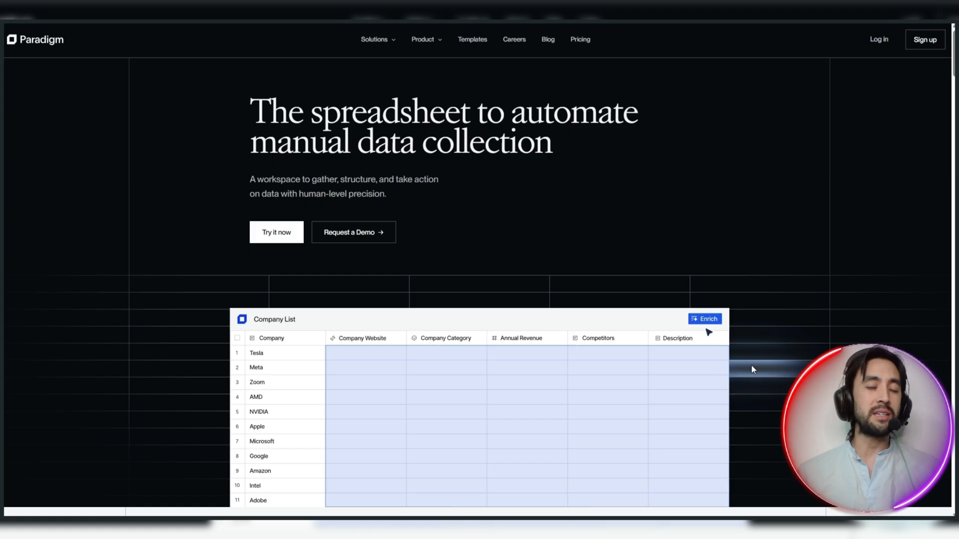
pyautogui.click(703, 318)
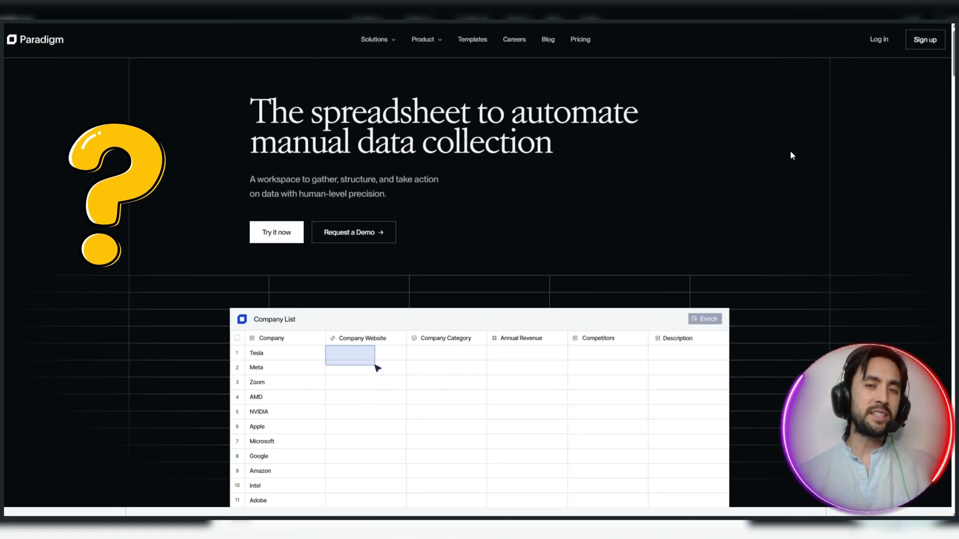
pyautogui.click(704, 319)
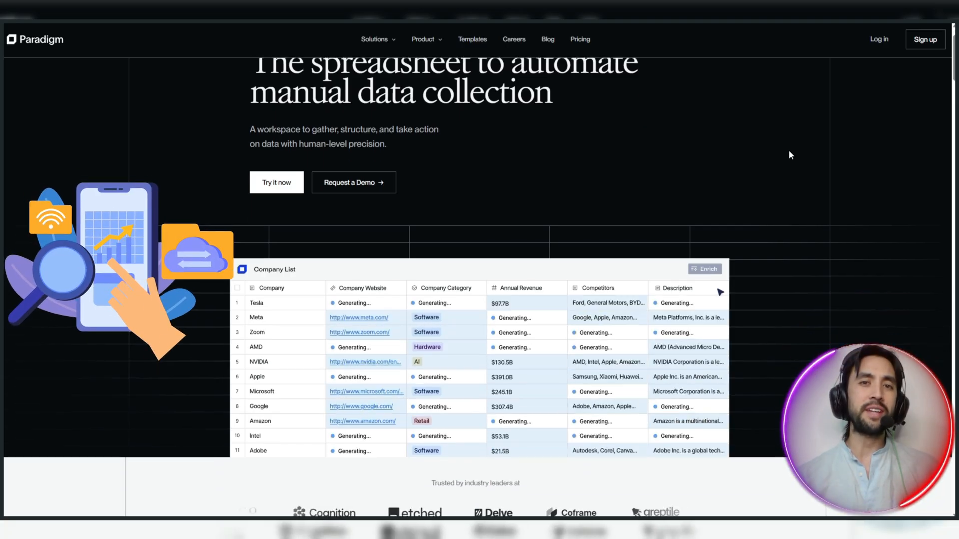
pyautogui.click(704, 269)
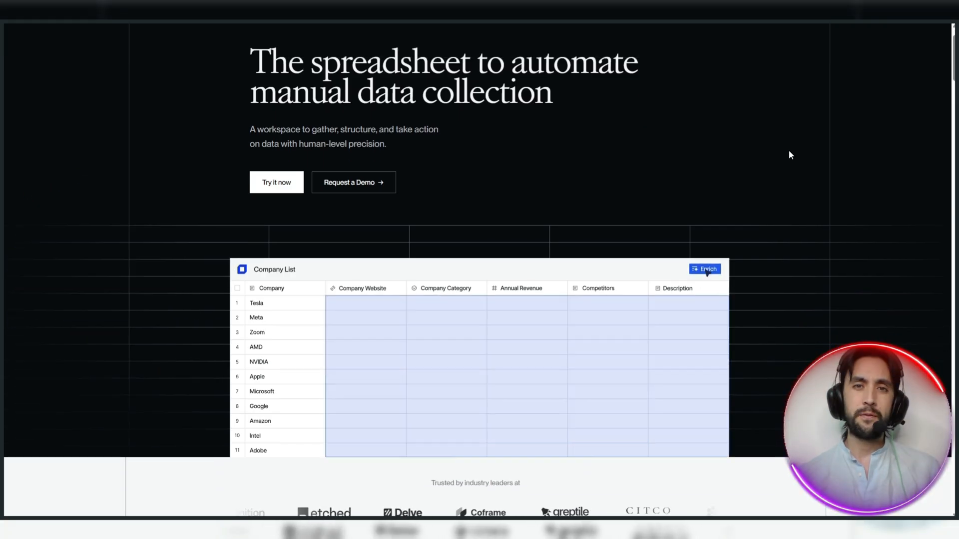
pyautogui.click(705, 269)
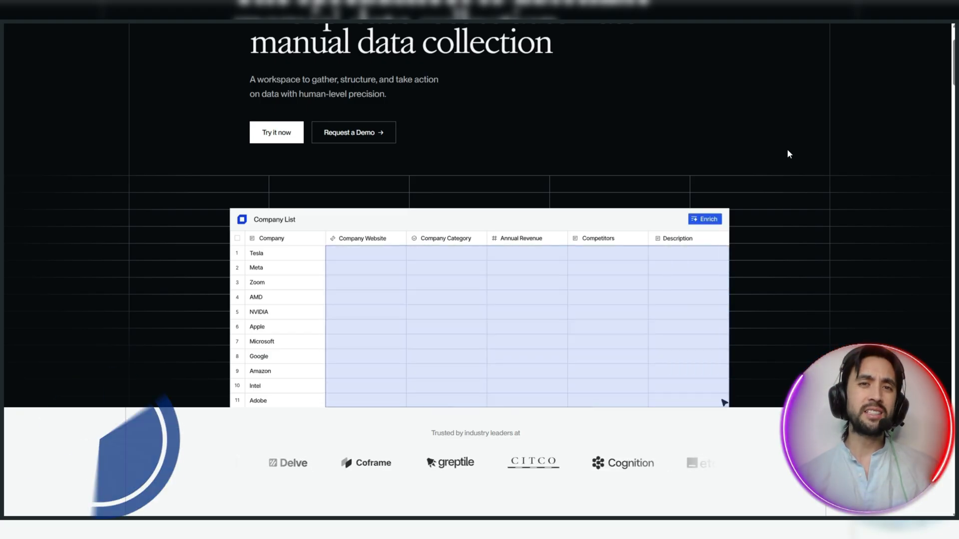
pyautogui.click(703, 219)
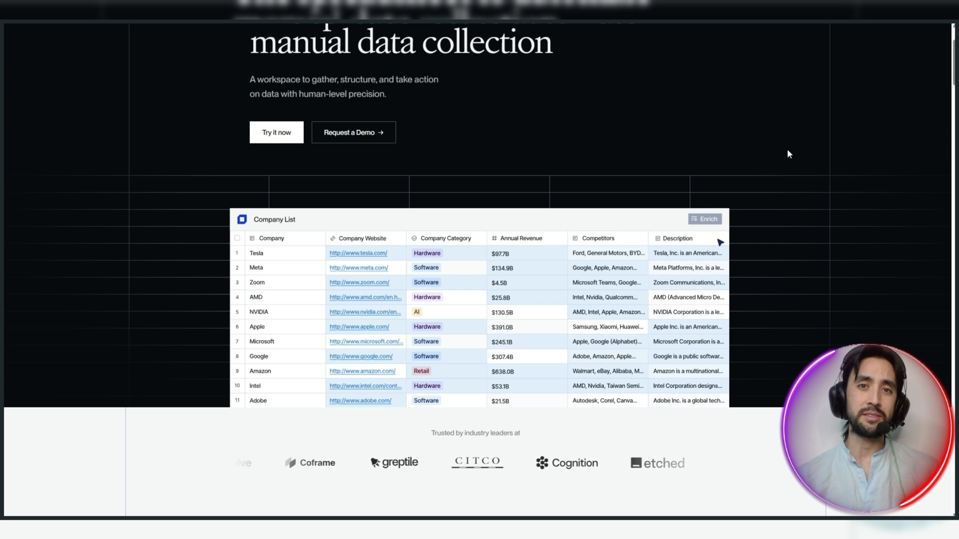
pyautogui.scroll(-3)
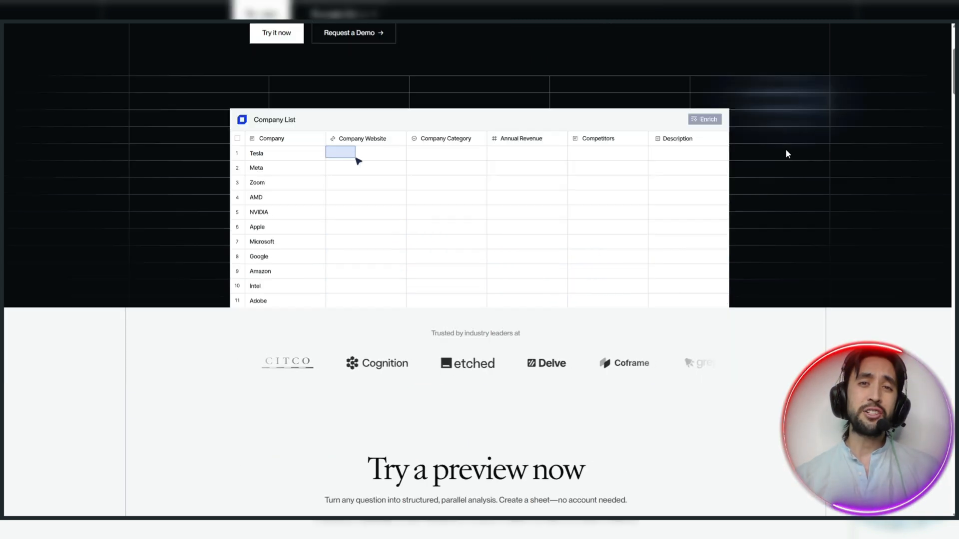
pyautogui.click(704, 119)
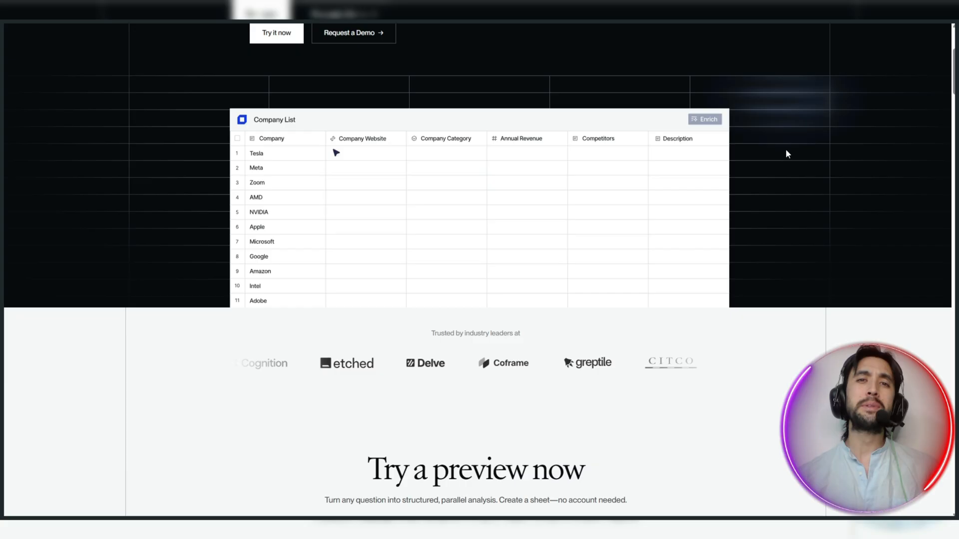
pyautogui.click(704, 119)
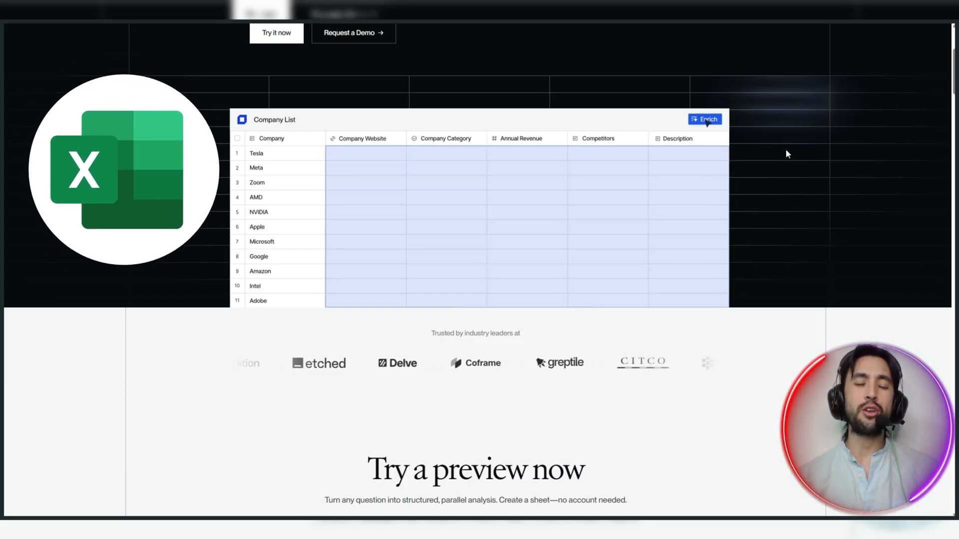
pyautogui.click(704, 119)
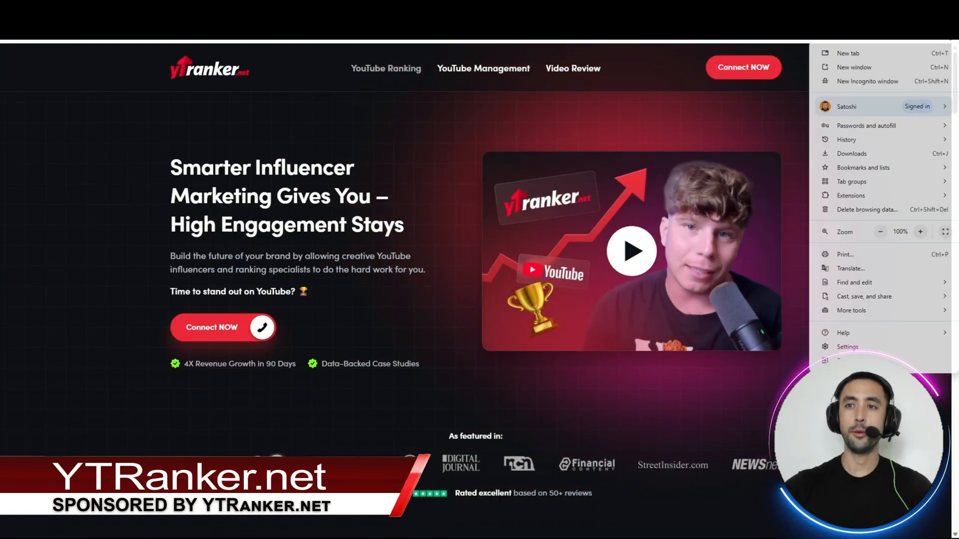
pyautogui.click(867, 81)
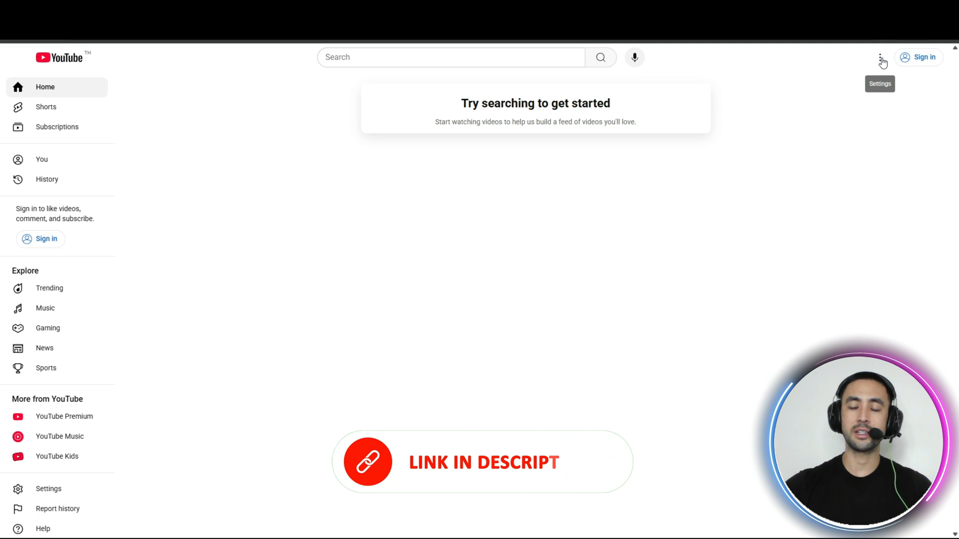
# Change YouTube's location from Thailand to another country in the Location list
pyautogui.click(880, 57)
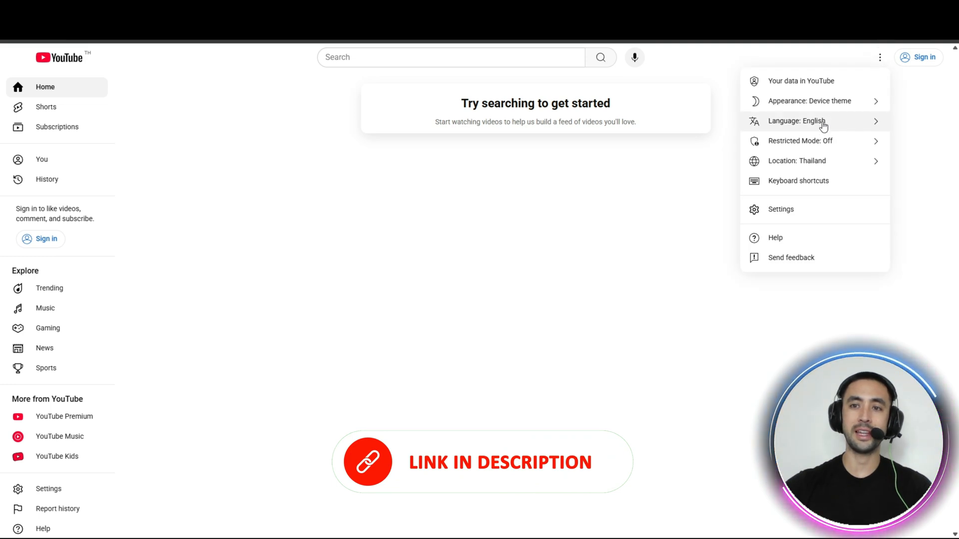
pyautogui.click(796, 160)
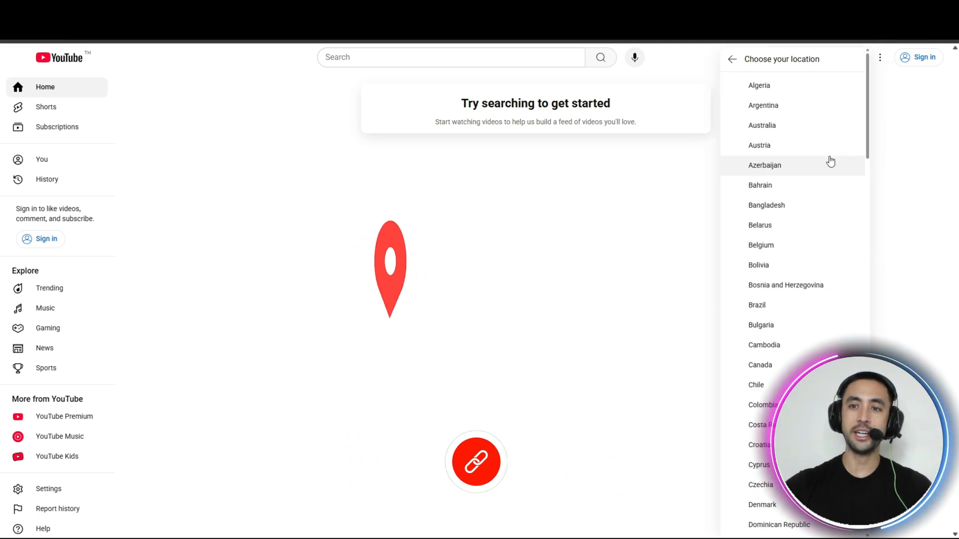
pyautogui.scroll(-3)
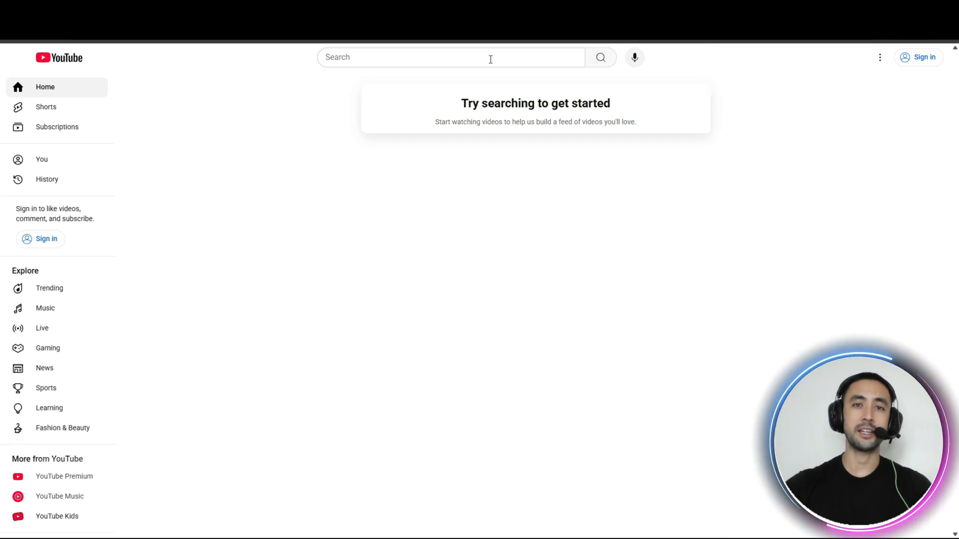
# Search YouTube for 'botsol' to surface the Botsol vs. Leads Sniper videos
pyautogui.write('bo')
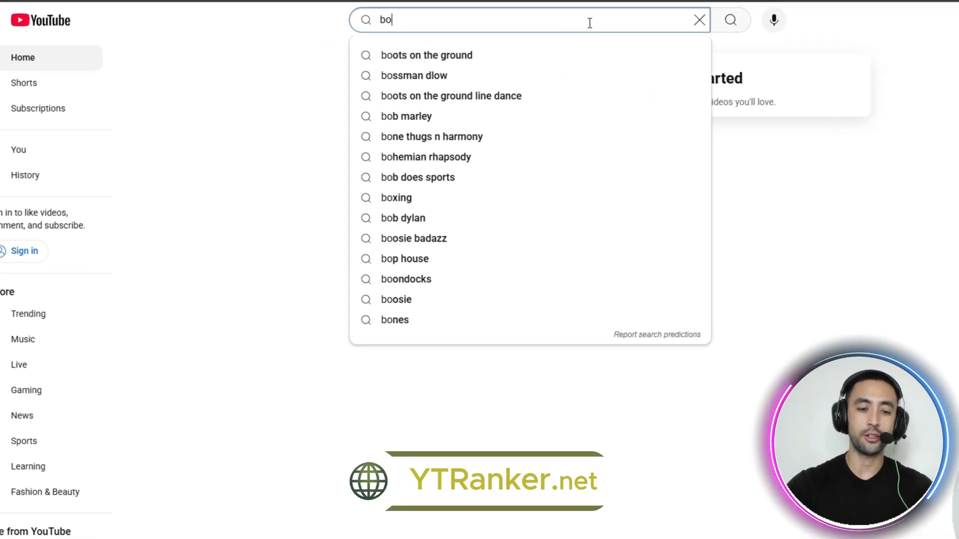
pyautogui.write('tsol')
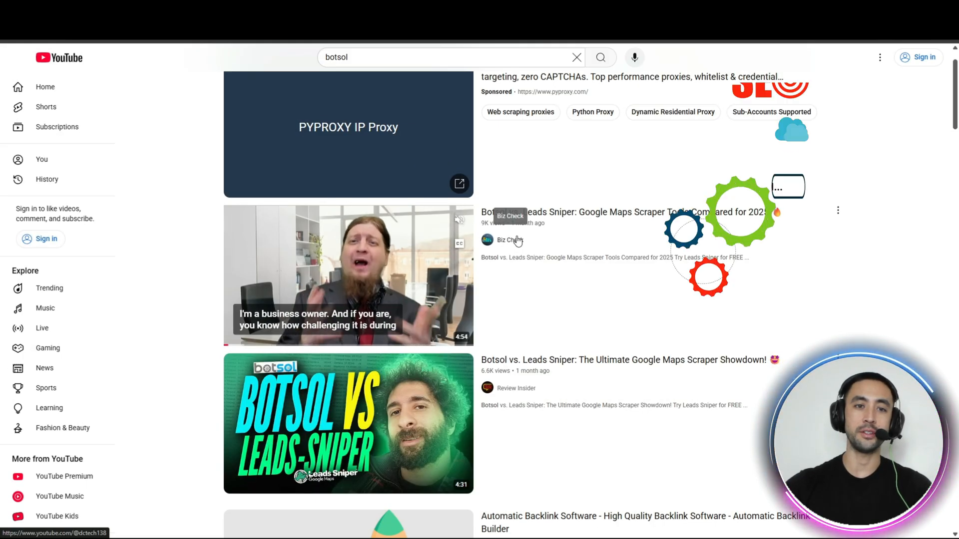
pyautogui.click(444, 57)
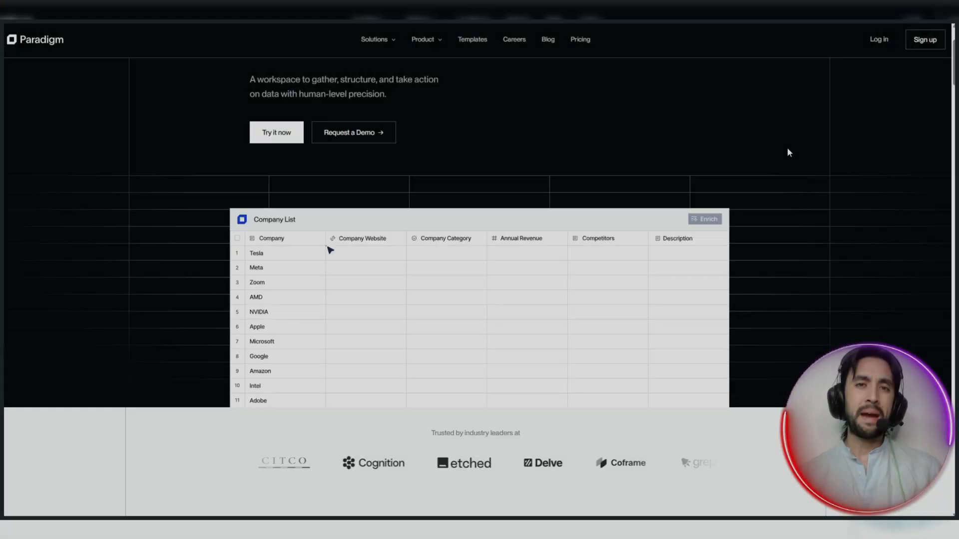
pyautogui.click(704, 218)
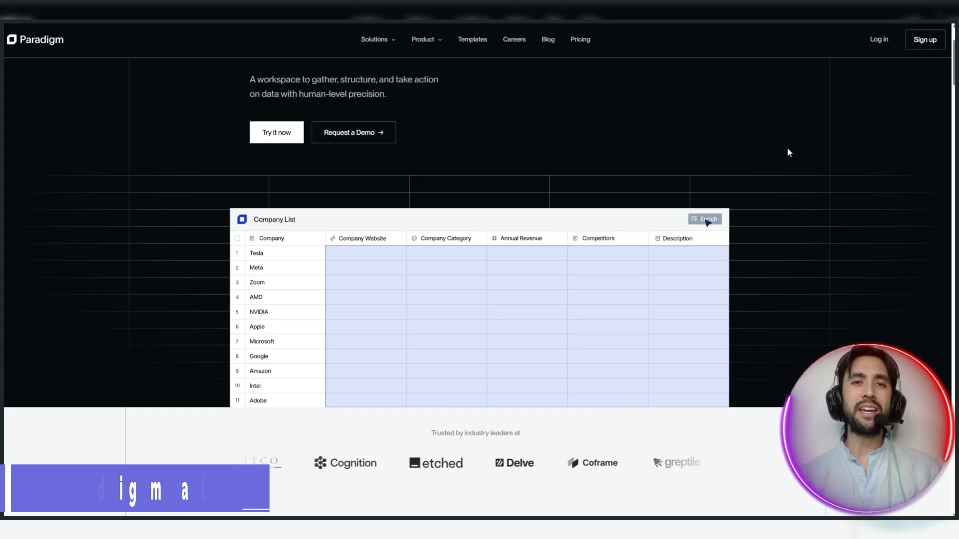
pyautogui.scroll(-3)
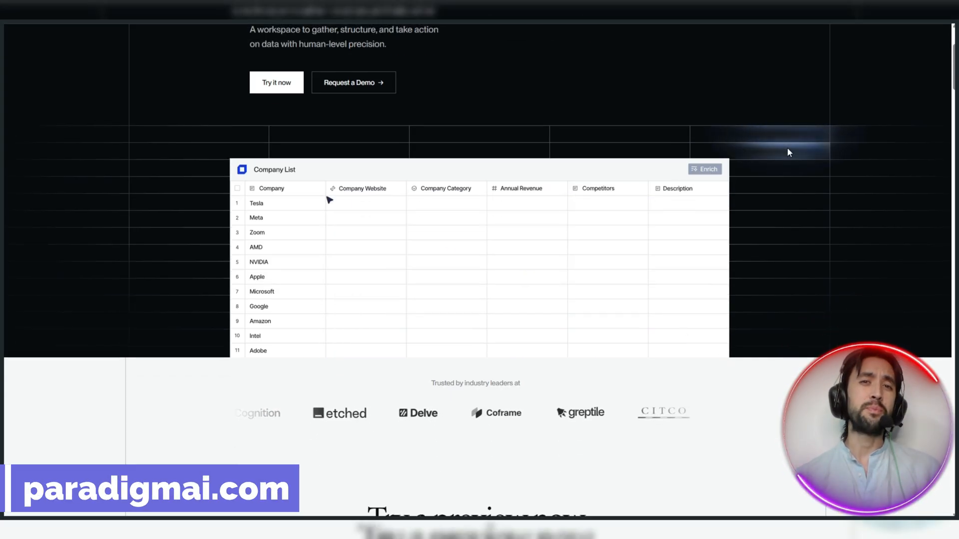
pyautogui.scroll(-3)
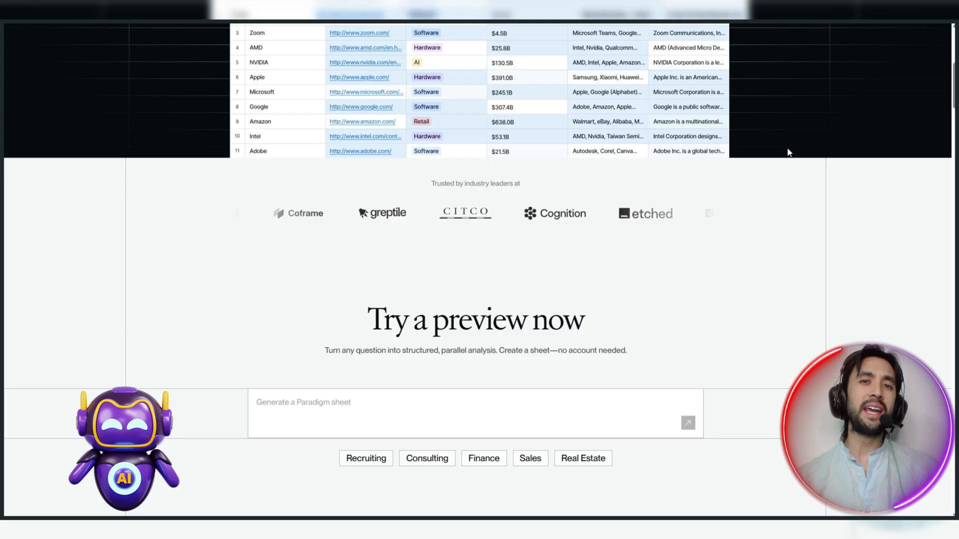
pyautogui.scroll(-3)
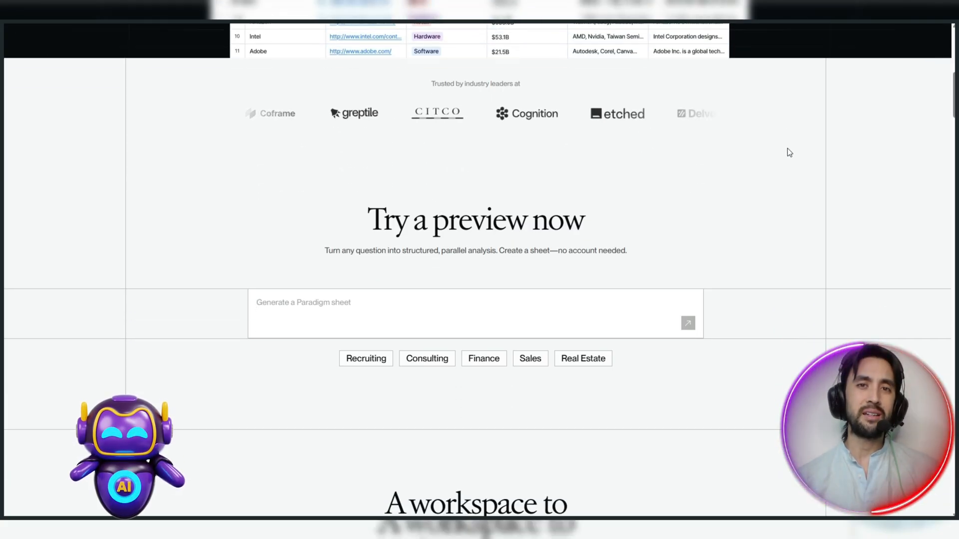
pyautogui.scroll(-3)
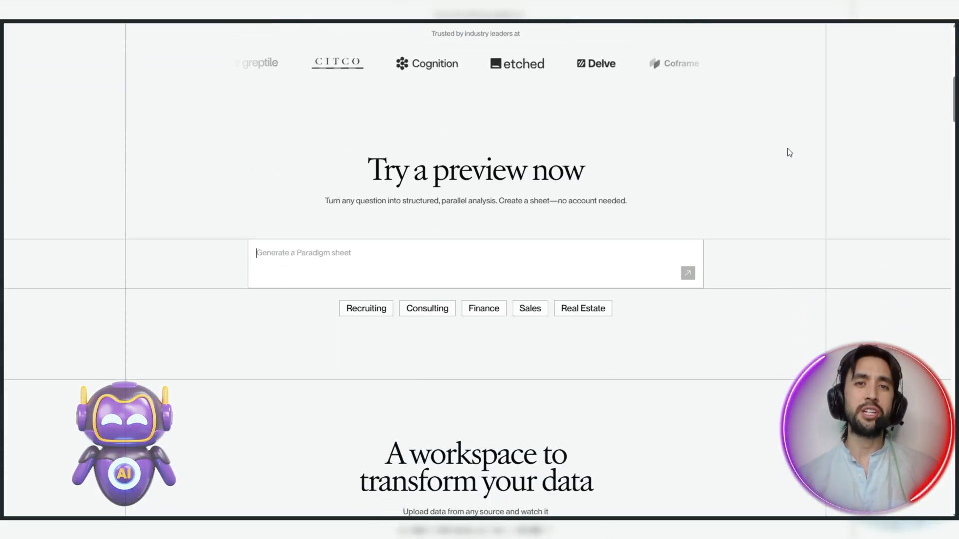
pyautogui.scroll(-3)
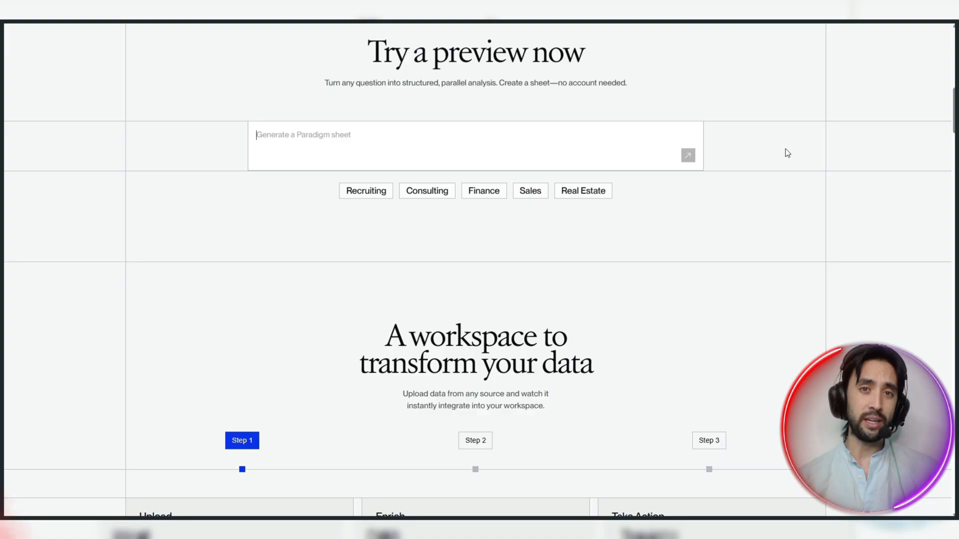
pyautogui.scroll(-3)
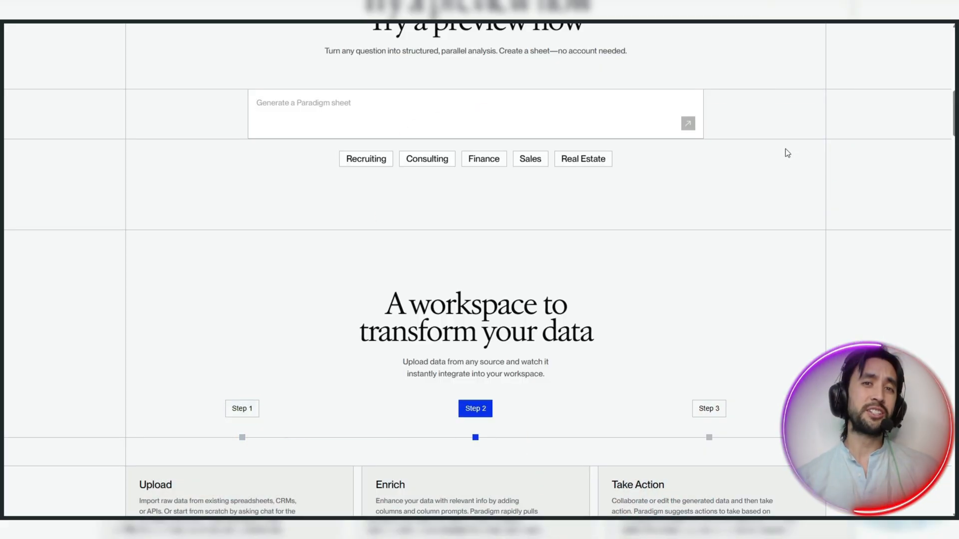
pyautogui.scroll(-3)
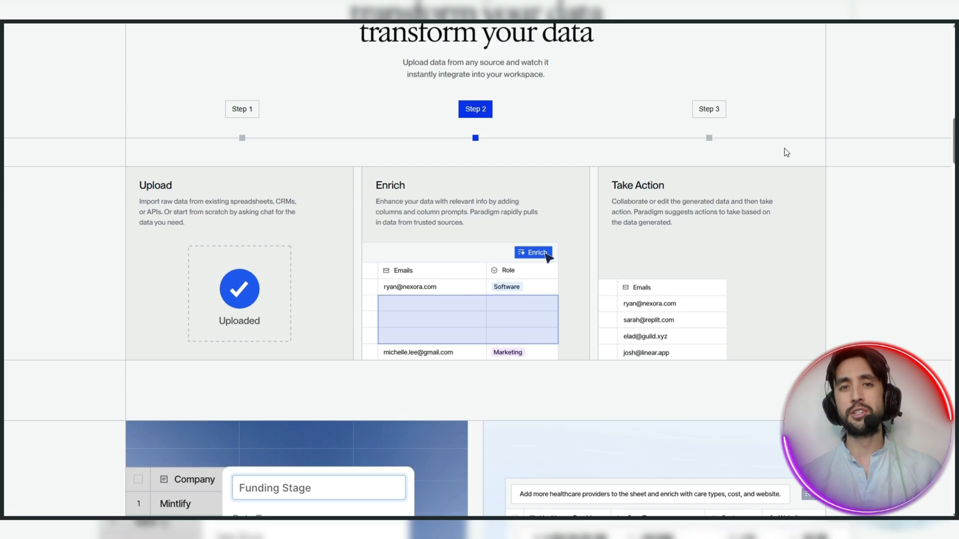
pyautogui.scroll(-3)
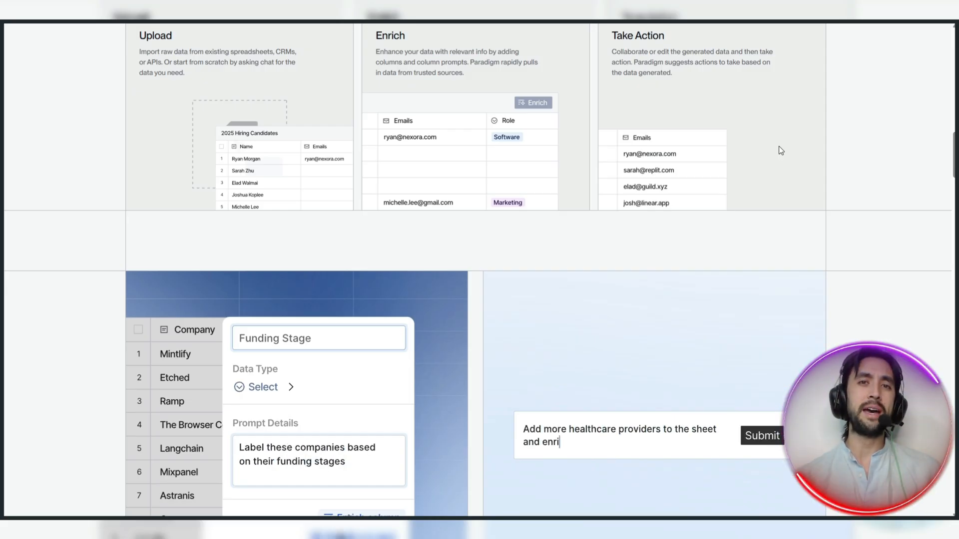
pyautogui.click(762, 435)
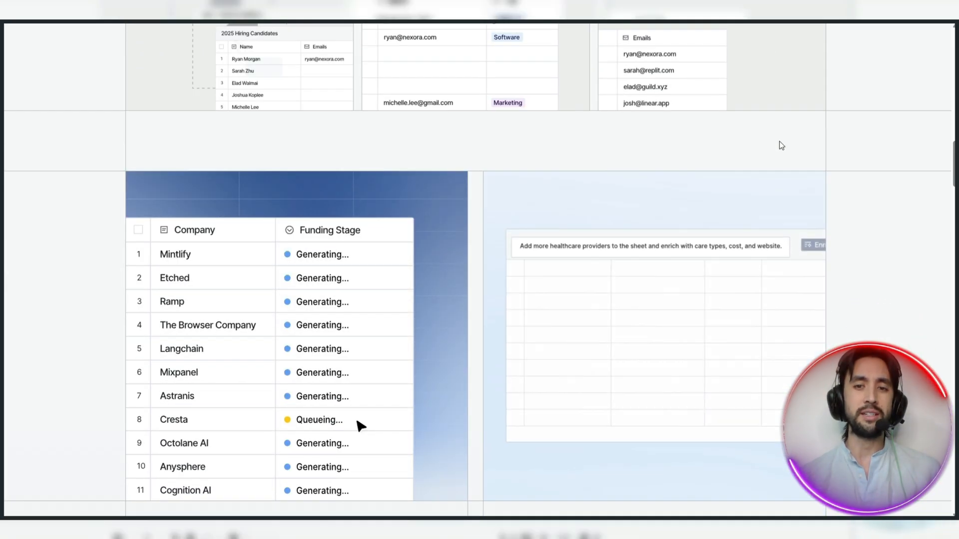
pyautogui.click(328, 229)
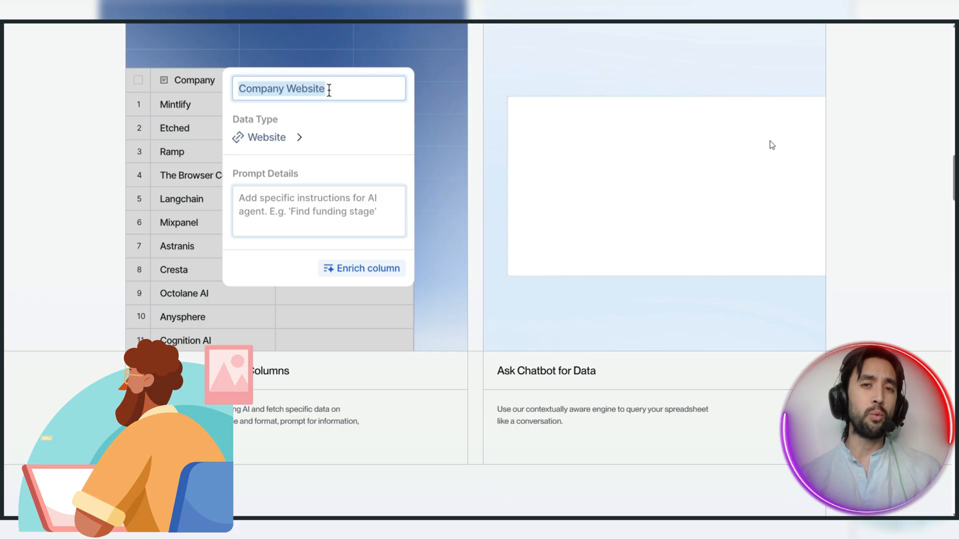
pyautogui.scroll(-3)
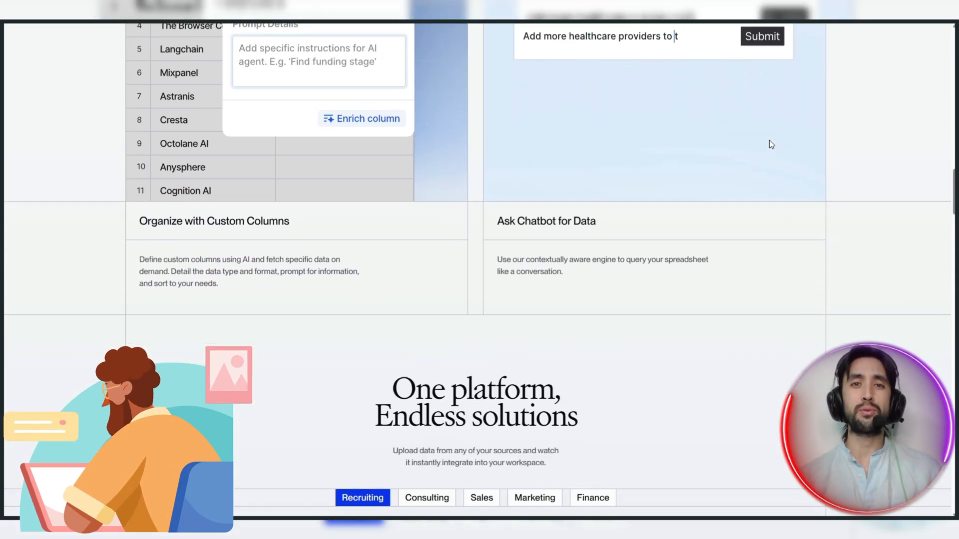
pyautogui.write('Label these companies based on')
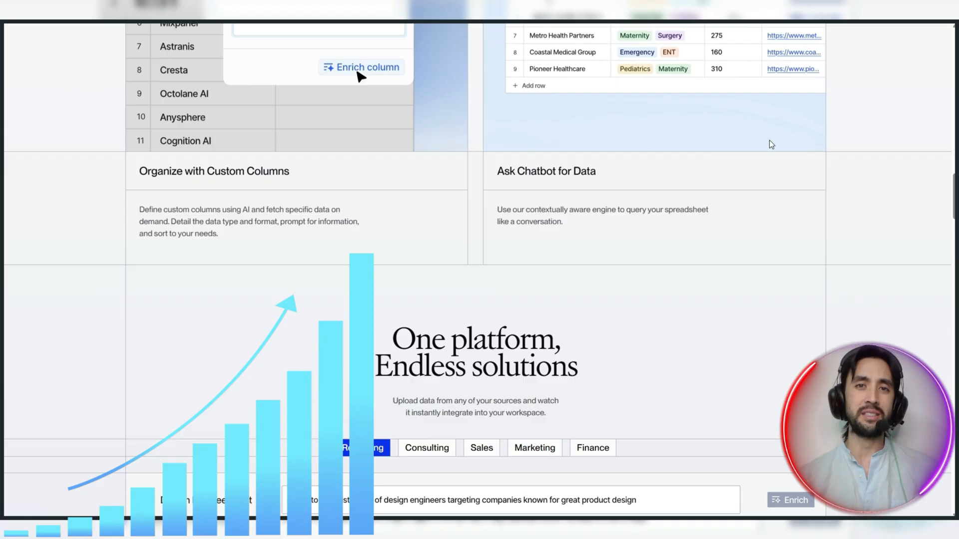
pyautogui.scroll(-3)
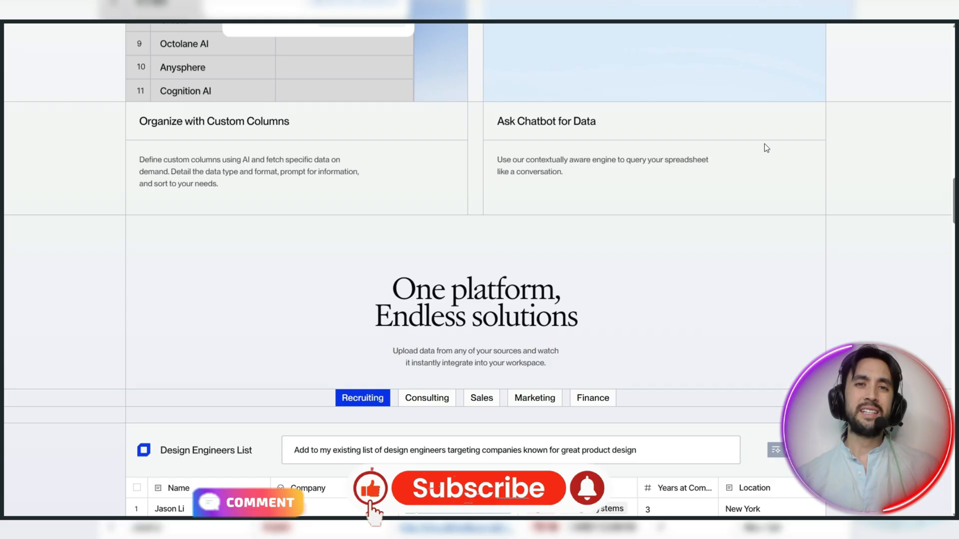
pyautogui.scroll(-3)
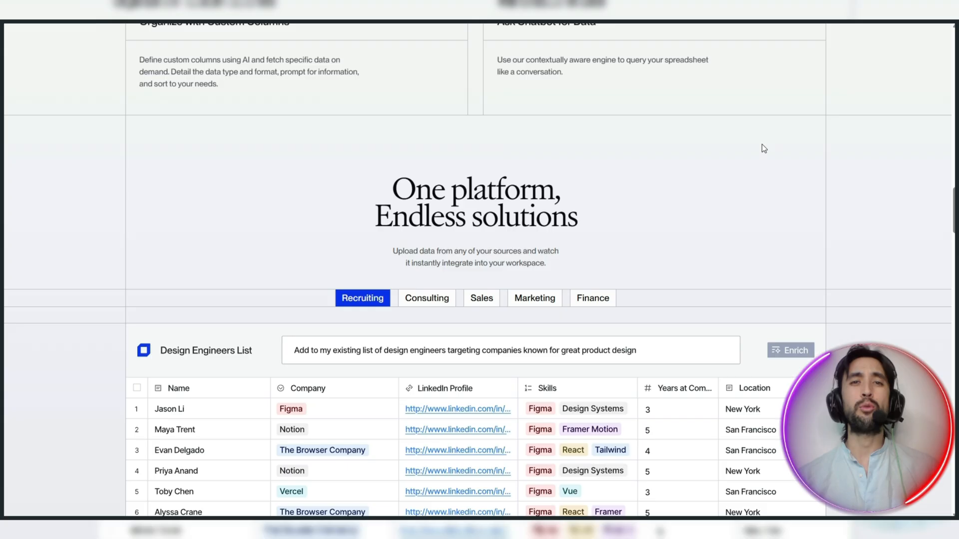
pyautogui.scroll(-3)
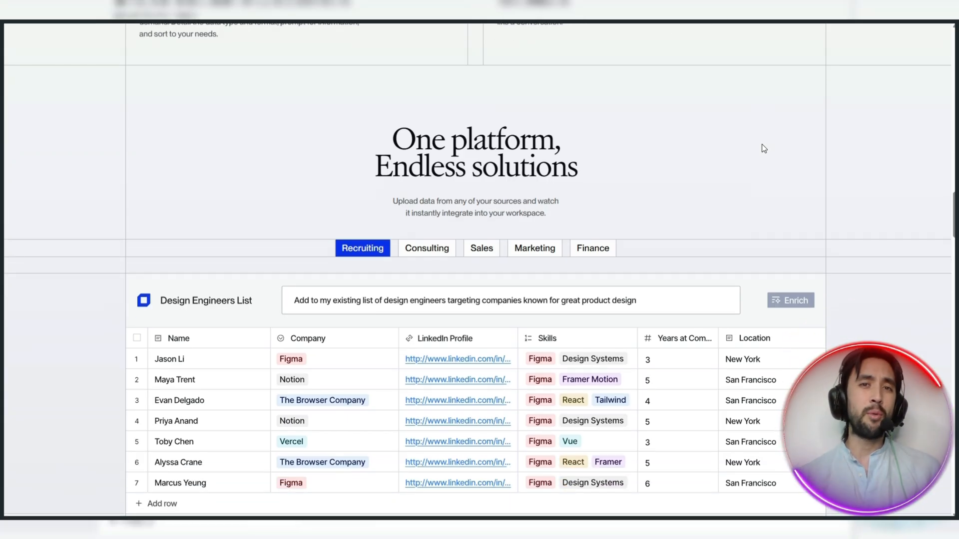
pyautogui.moveTo(760, 146)
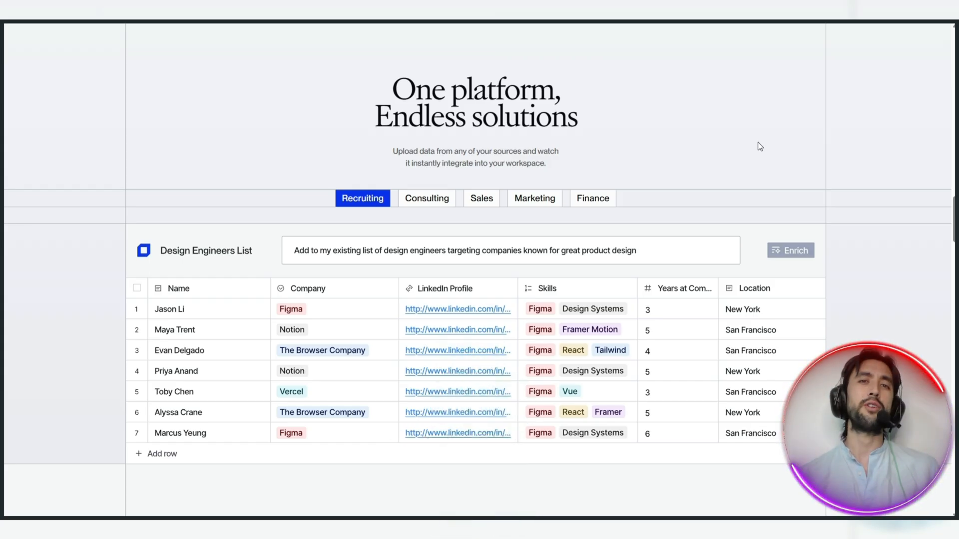
pyautogui.scroll(-3)
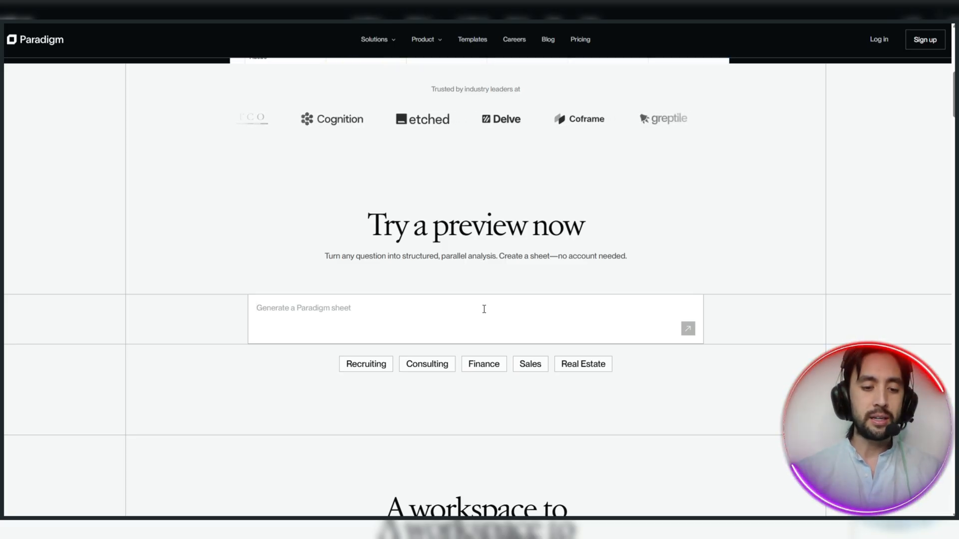
# Submit the prompt asking for the most important data on S&P 500 companies
pyautogui.write('Give me s')
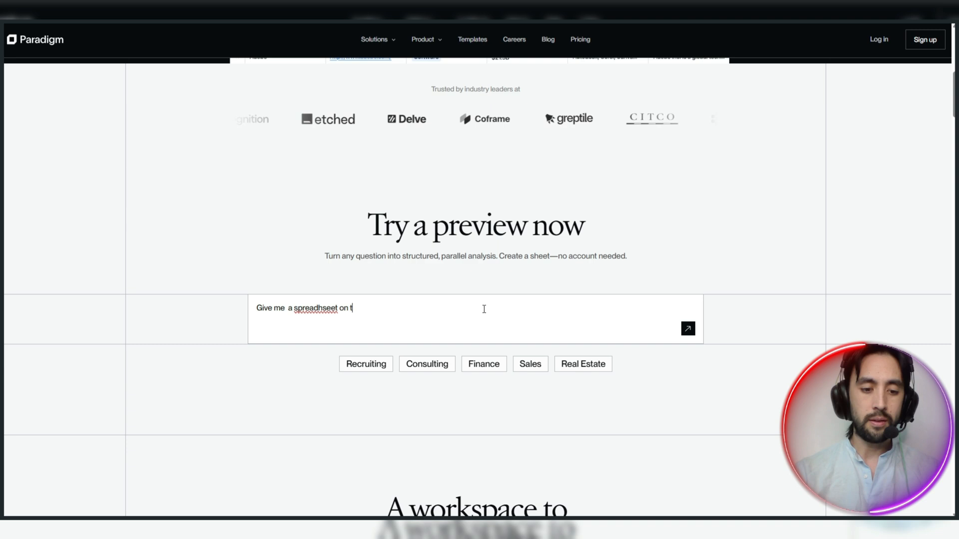
pyautogui.write('he most import')
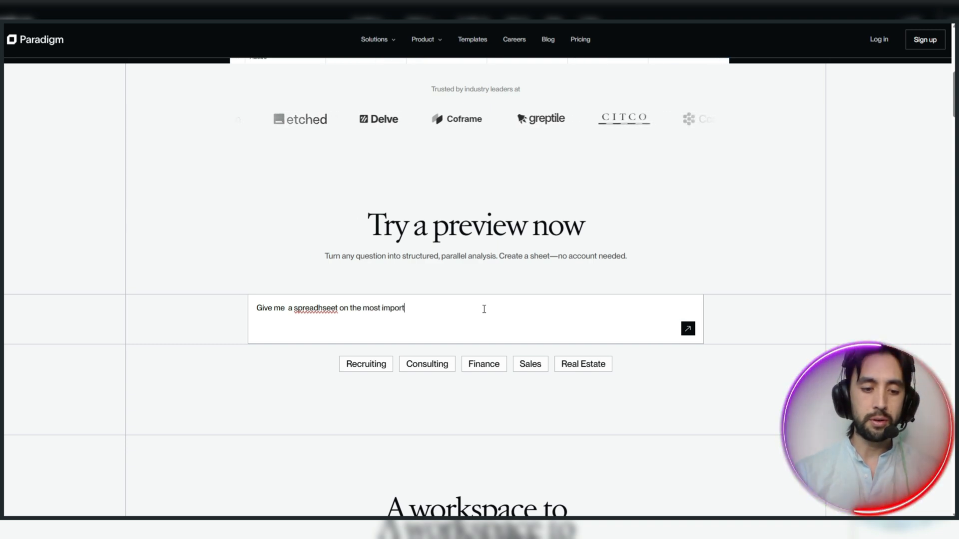
pyautogui.write('ant data on the')
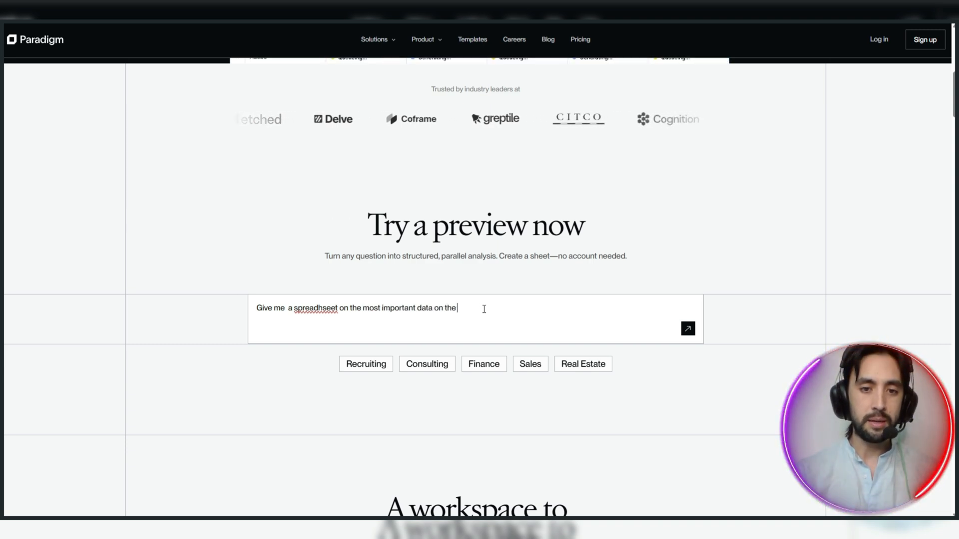
pyautogui.write('companies in the')
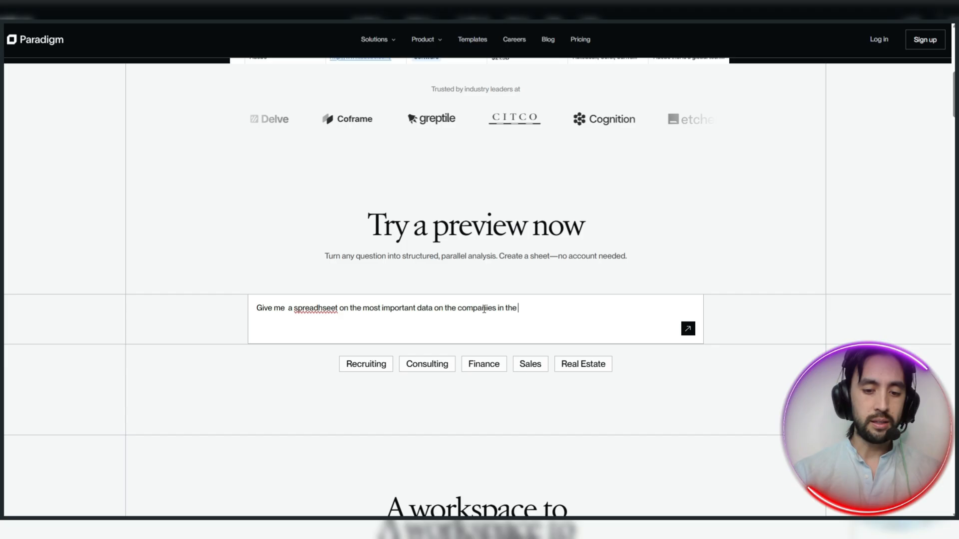
pyautogui.write('SP 500')
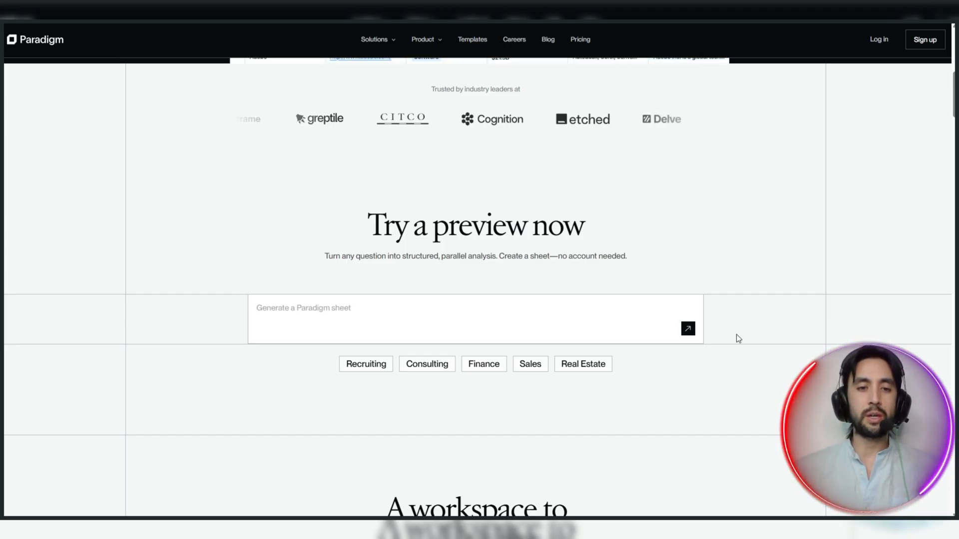
pyautogui.click(687, 328)
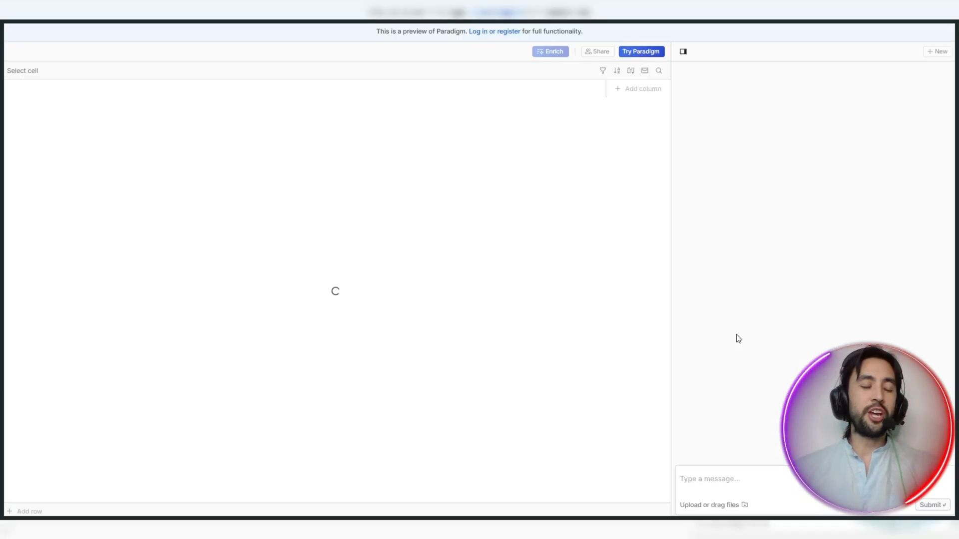
# Let the AI chat build the top-20 S&P 500 sheet and review its summary
pyautogui.click(932, 505)
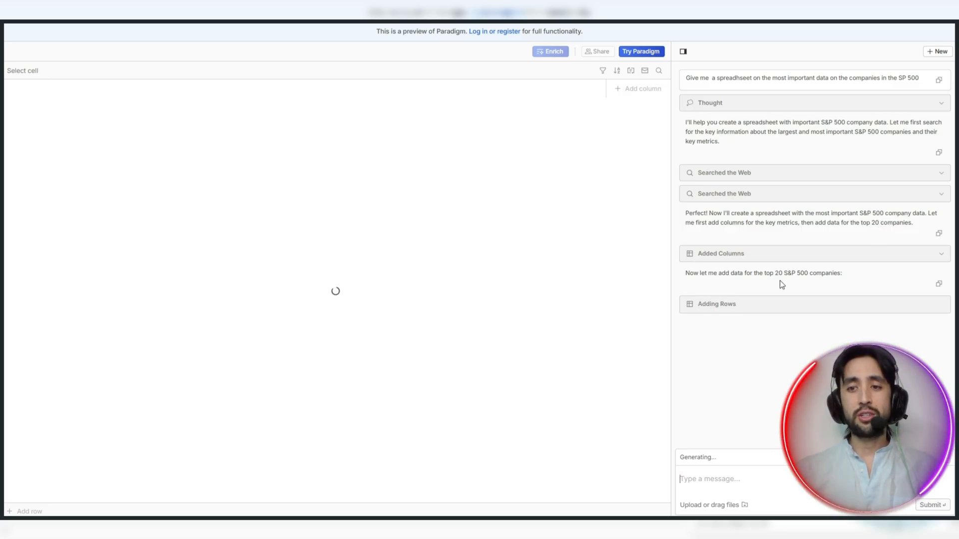
pyautogui.moveTo(806, 299)
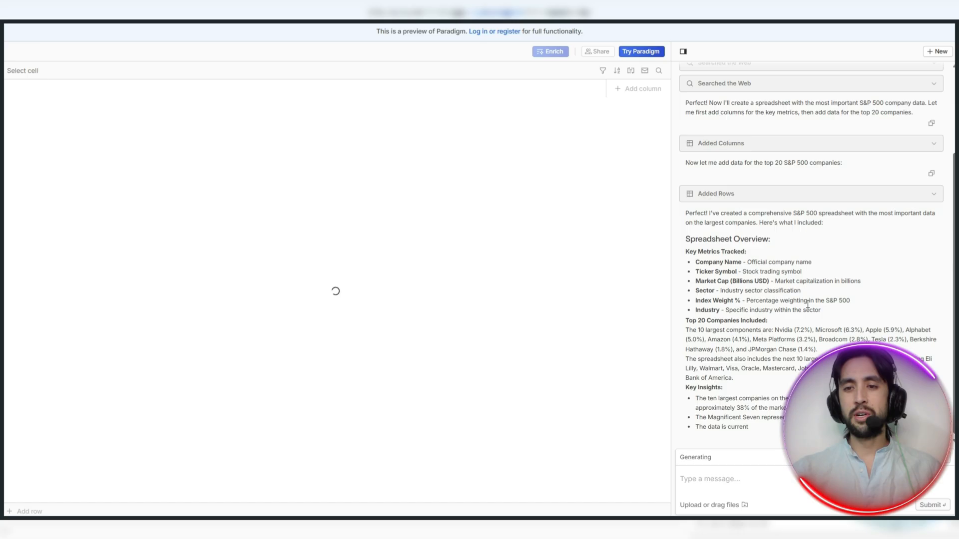
pyautogui.scroll(3)
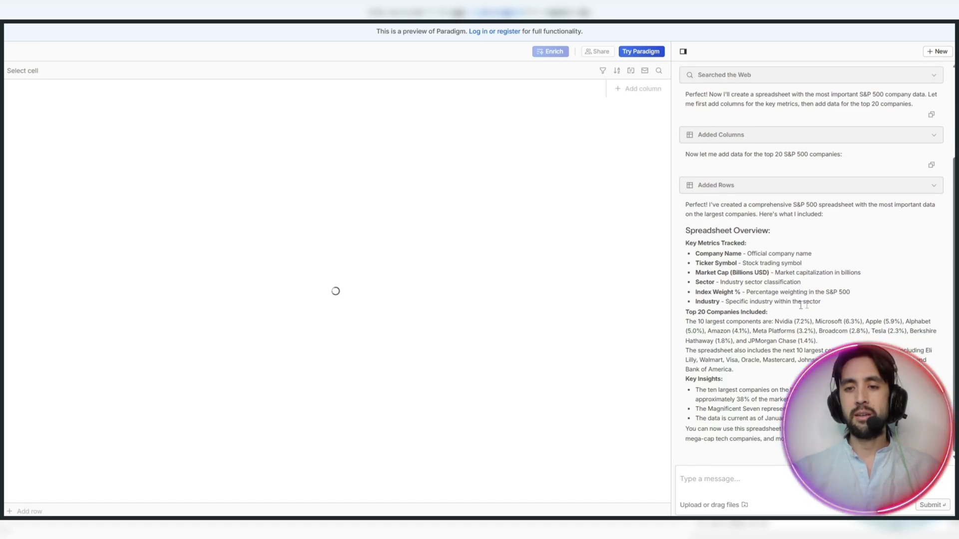